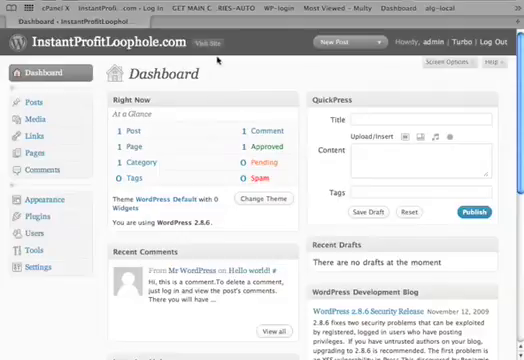
- View the live front page, then list the installed plugins including Profit-Loophole Site Creator
{"action": "left_click", "coordinate": [210, 42]}
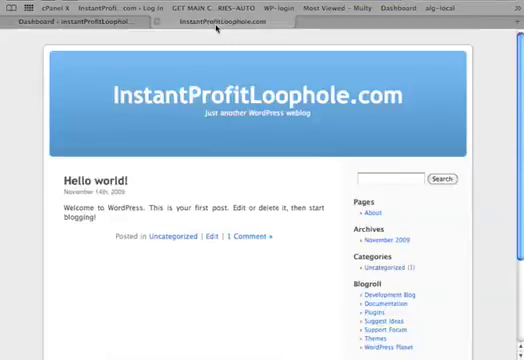
{"action": "scroll", "scroll_direction": "down", "scroll_amount": 3}
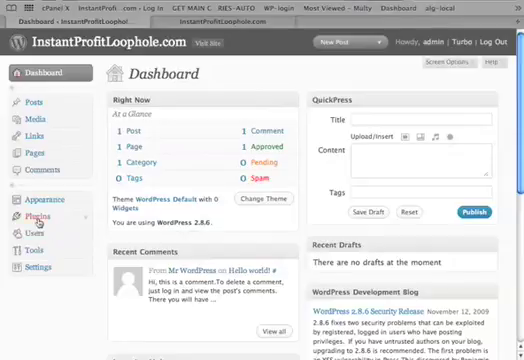
{"action": "left_click", "coordinate": [32, 212]}
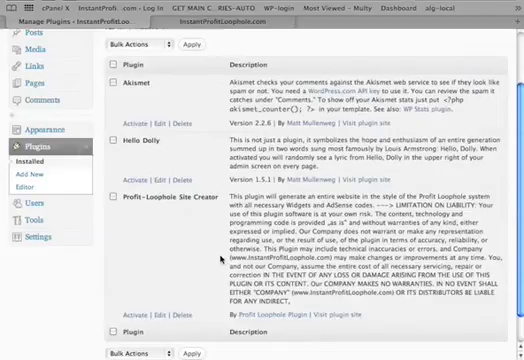
{"action": "scroll", "scroll_direction": "down", "scroll_amount": 3}
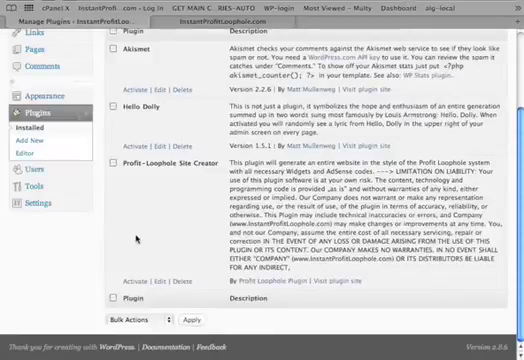
{"action": "mouse_move", "coordinate": [156, 272]}
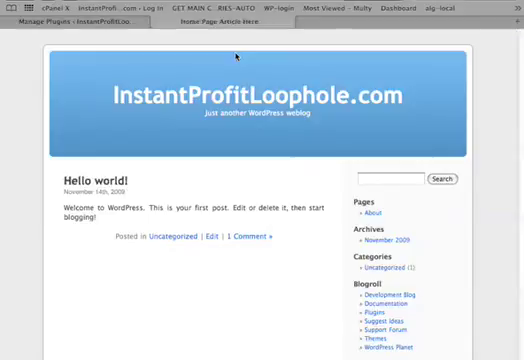
- Activate the Profit-Loophole Site Creator plugin from the Manage Plugins page
{"action": "left_click", "coordinate": [216, 24]}
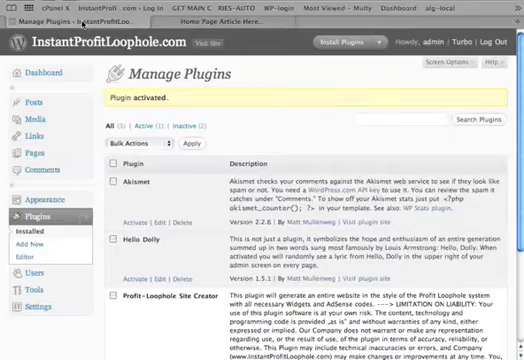
- Upload article_home.txt and article_1–9 from website_articles as published Profit-Loophole posts
{"action": "scroll", "scroll_direction": "down", "scroll_amount": 3}
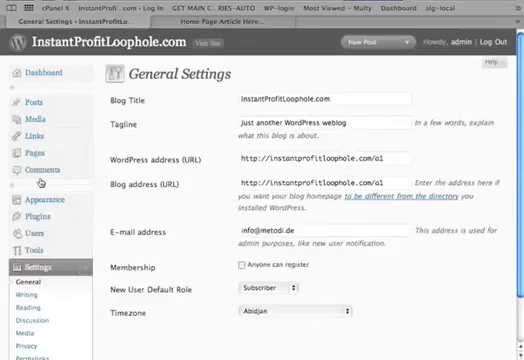
{"action": "scroll", "scroll_direction": "down", "scroll_amount": 3}
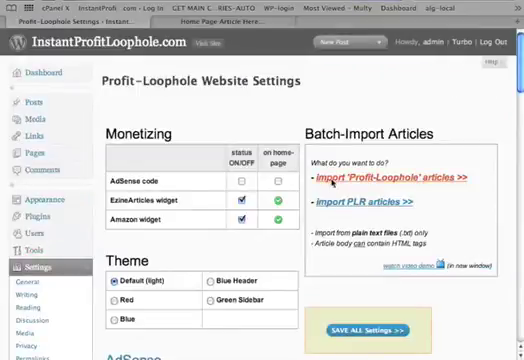
{"action": "left_click", "coordinate": [390, 184]}
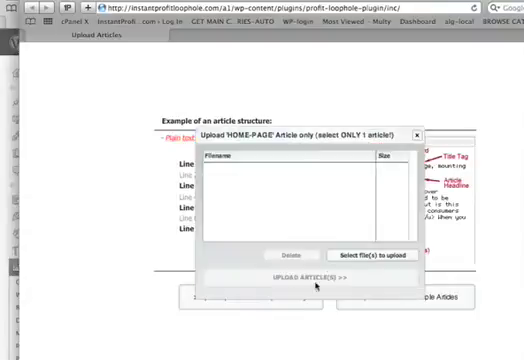
{"action": "left_click", "coordinate": [368, 252]}
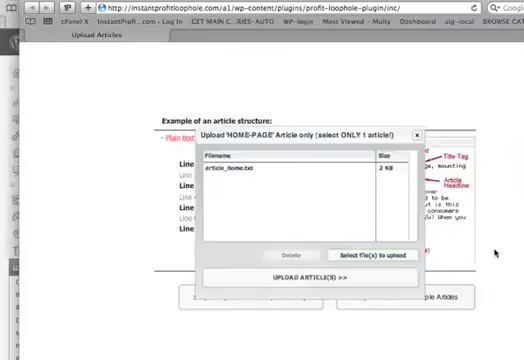
{"action": "left_click", "coordinate": [292, 276]}
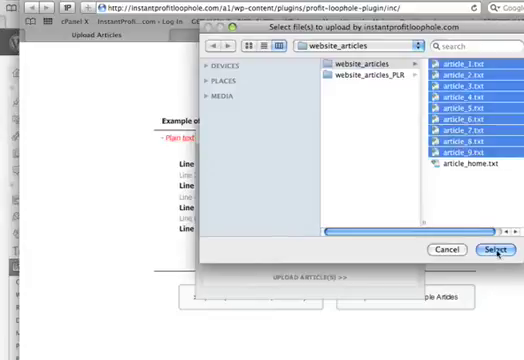
{"action": "left_click", "coordinate": [496, 248]}
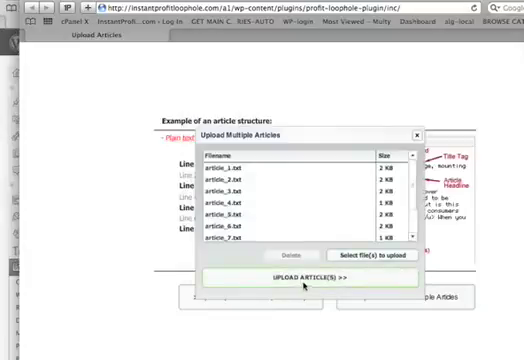
{"action": "left_click", "coordinate": [306, 272]}
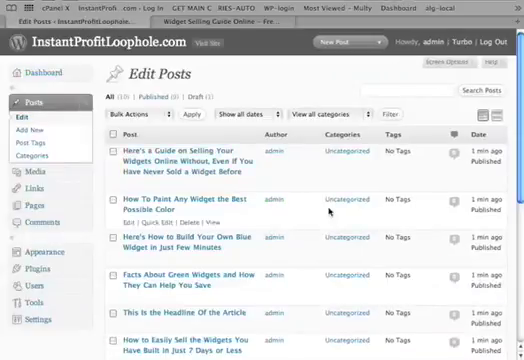
- Scroll through the imported posts list and the Profit-Loophole website settings
{"action": "scroll", "scroll_direction": "down", "scroll_amount": 3}
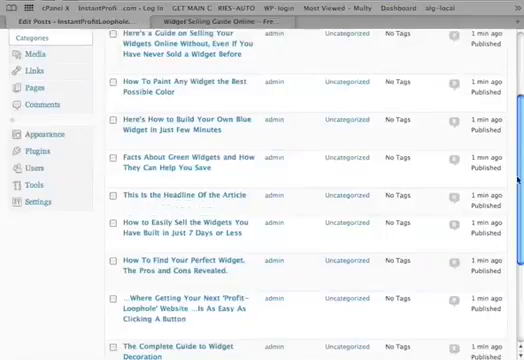
{"action": "scroll", "scroll_direction": "up", "scroll_amount": 3}
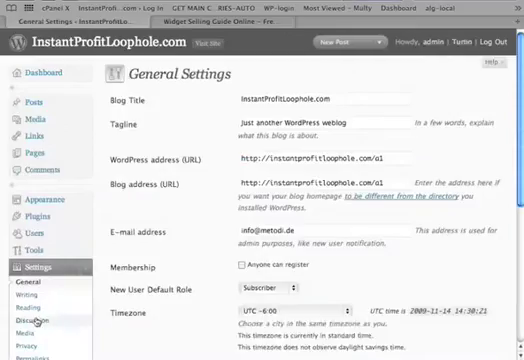
{"action": "scroll", "scroll_direction": "down", "scroll_amount": 3}
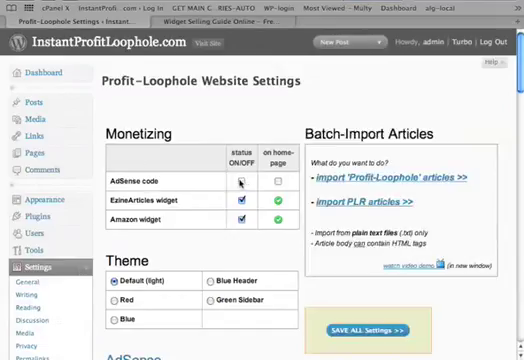
- Turn on the AdSense code slot, save all settings and view the live site with ads
{"action": "left_click", "coordinate": [246, 182]}
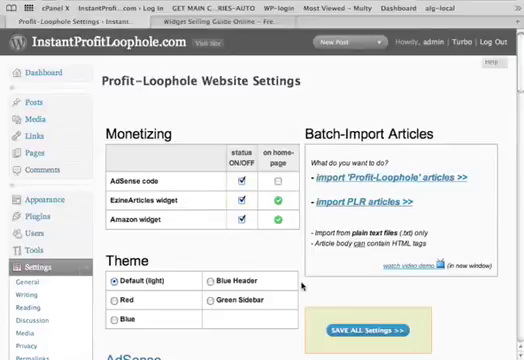
{"action": "scroll", "scroll_direction": "down", "scroll_amount": 3}
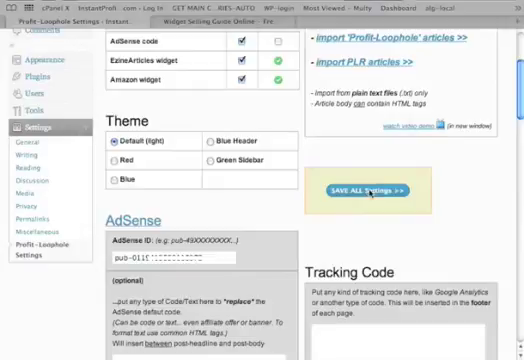
{"action": "left_click", "coordinate": [360, 192]}
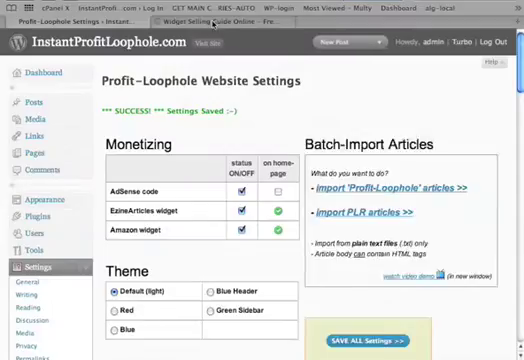
{"action": "left_click", "coordinate": [210, 22]}
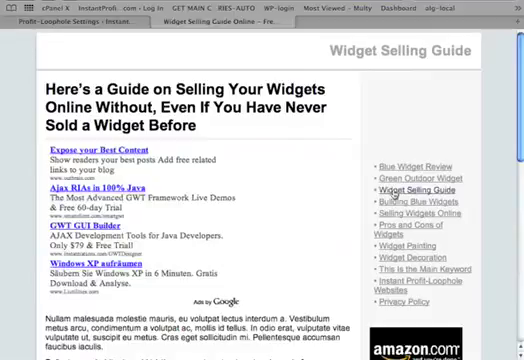
{"action": "left_click", "coordinate": [410, 178]}
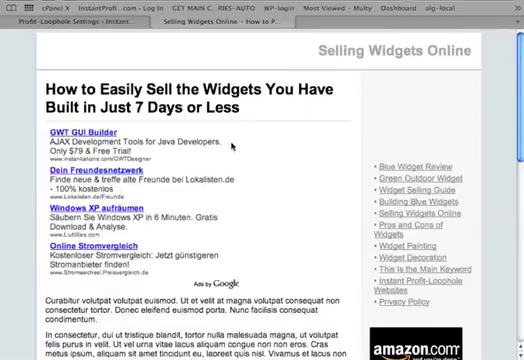
{"action": "mouse_move", "coordinate": [106, 130]}
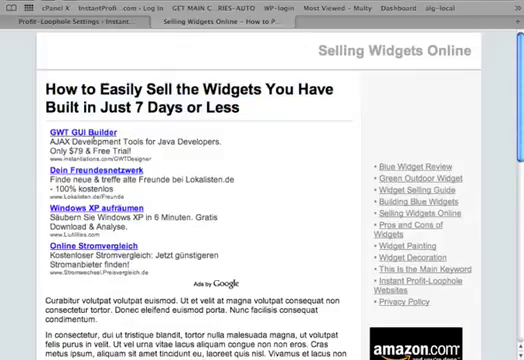
{"action": "mouse_move", "coordinate": [316, 160]}
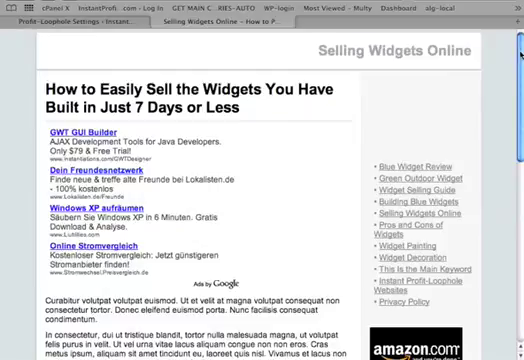
{"action": "scroll", "scroll_direction": "down", "scroll_amount": 3}
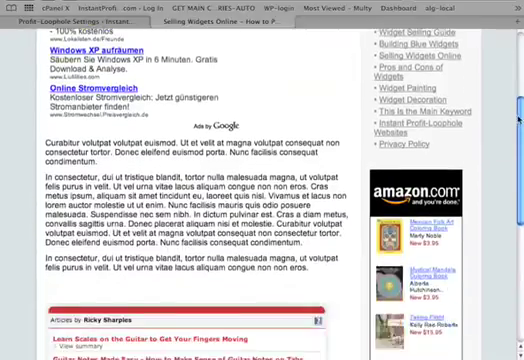
{"action": "scroll", "scroll_direction": "down", "scroll_amount": 3}
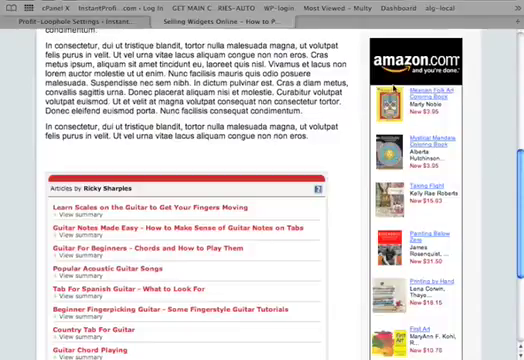
{"action": "scroll", "scroll_direction": "down", "scroll_amount": 3}
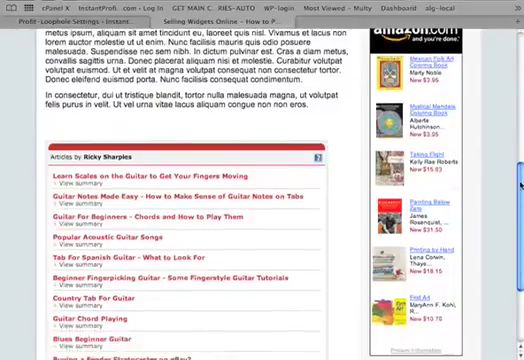
{"action": "scroll", "scroll_direction": "down", "scroll_amount": 3}
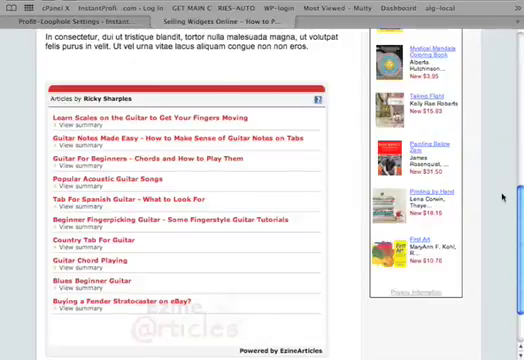
{"action": "left_click", "coordinate": [204, 16]}
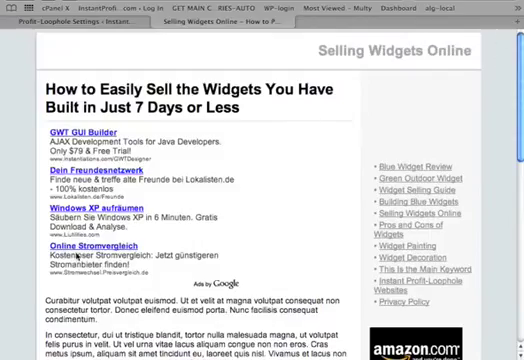
{"action": "scroll", "scroll_direction": "down", "scroll_amount": 3}
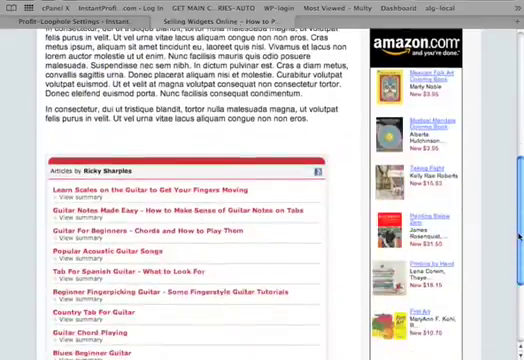
{"action": "scroll", "scroll_direction": "down", "scroll_amount": 3}
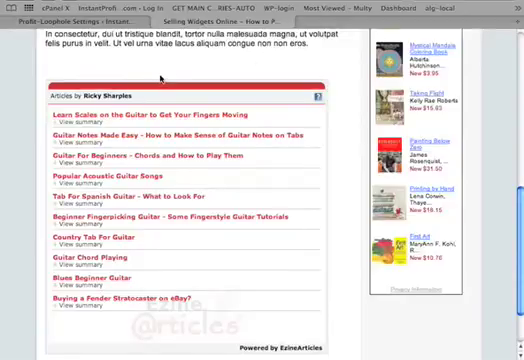
{"action": "mouse_move", "coordinate": [268, 72]}
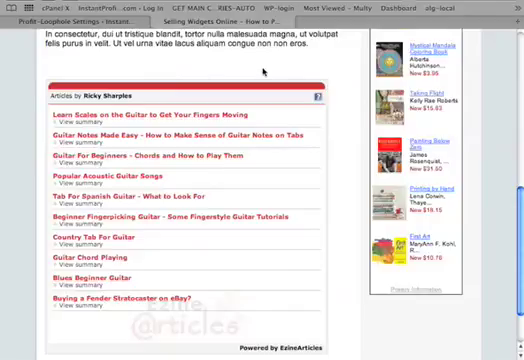
{"action": "scroll", "scroll_direction": "up", "scroll_amount": 3}
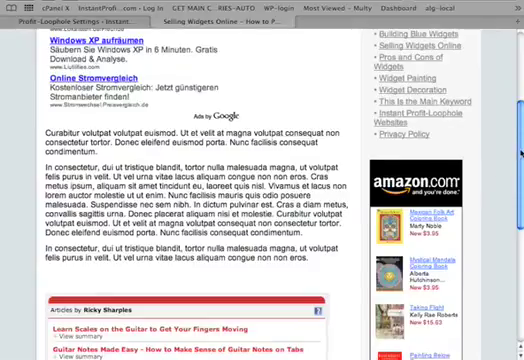
{"action": "scroll", "scroll_direction": "down", "scroll_amount": 3}
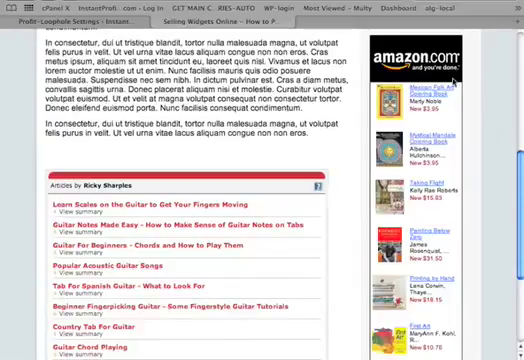
{"action": "scroll", "scroll_direction": "down", "scroll_amount": 3}
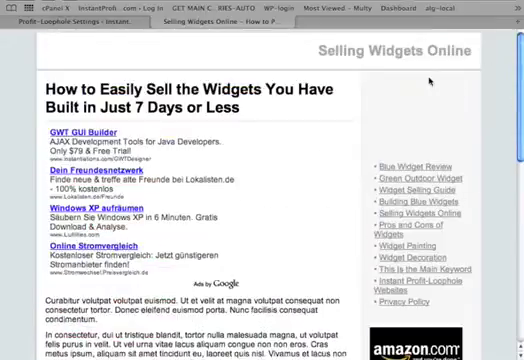
{"action": "mouse_move", "coordinate": [356, 122]}
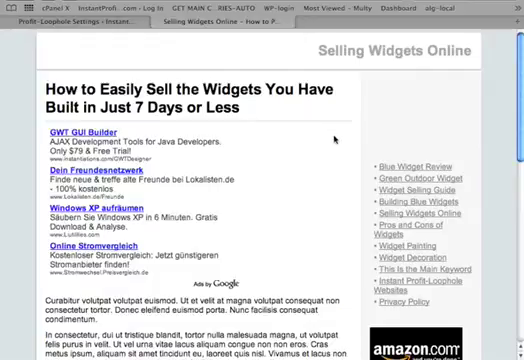
{"action": "mouse_move", "coordinate": [210, 136]}
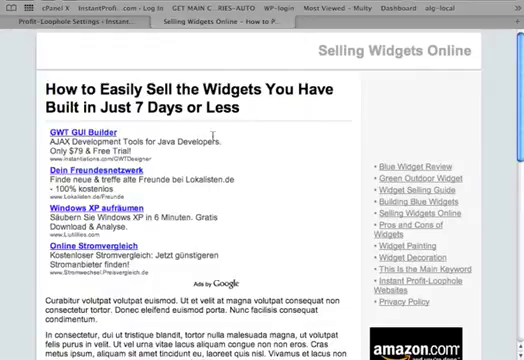
- Fill the AdSense replacement box with a truthaboutabs.com banner link
{"action": "scroll", "scroll_direction": "down", "scroll_amount": 3}
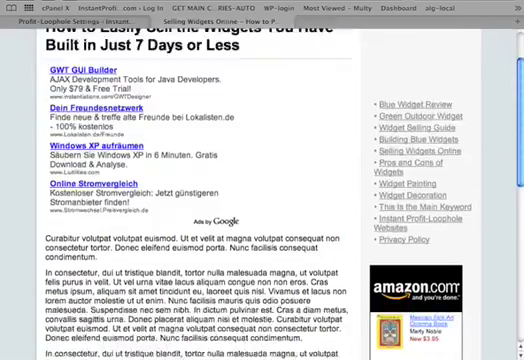
{"action": "scroll", "scroll_direction": "up", "scroll_amount": 3}
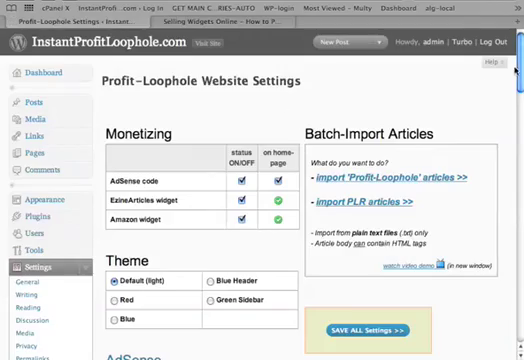
{"action": "scroll", "scroll_direction": "down", "scroll_amount": 3}
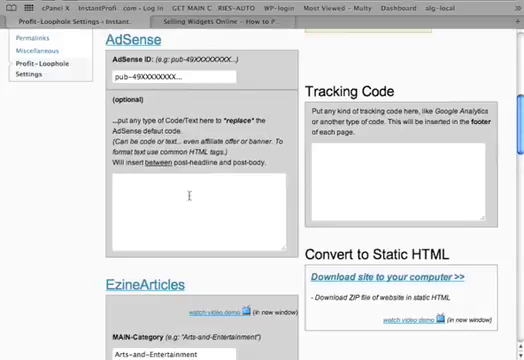
{"action": "type", "text": "<a href=\"http://truthaboutabs.com\"> <img src=\"http://www.truthaboutabs.com/banners/468x60_03.gif\" border=\"0\"> </a>"}
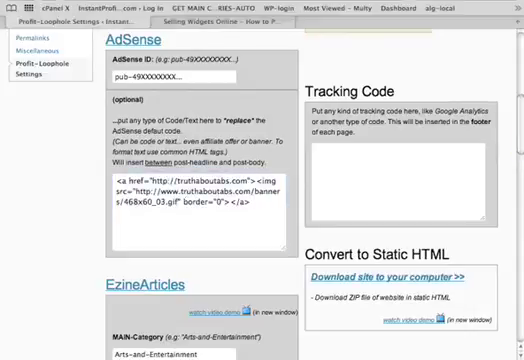
- Fill the Amazon replacement box with a burnthefat.com affiliate banner link
{"action": "scroll", "scroll_direction": "down", "scroll_amount": 3}
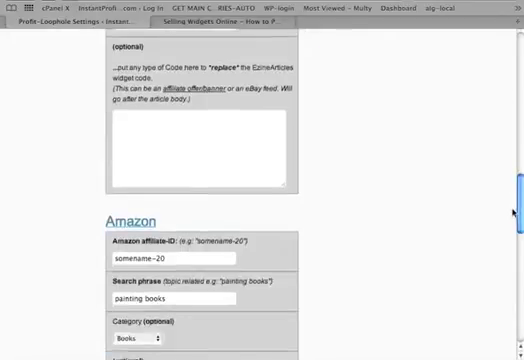
{"action": "scroll", "scroll_direction": "down", "scroll_amount": 3}
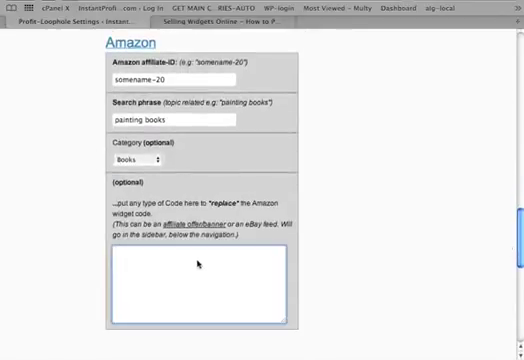
{"action": "type", "text": "<a href=\"http://burnthefat.com\"> <img src=\"http://burnthefat.com/affiliate_area/banners/BTFBRed_120X240.jpg\" border=\"0\"></a>"}
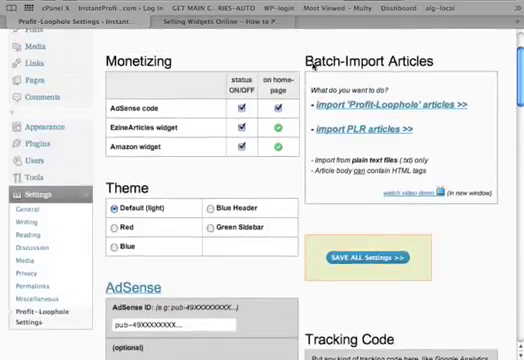
- Save the banner settings and check Blue Widget Review shows the abs-program banner
{"action": "left_click", "coordinate": [368, 260]}
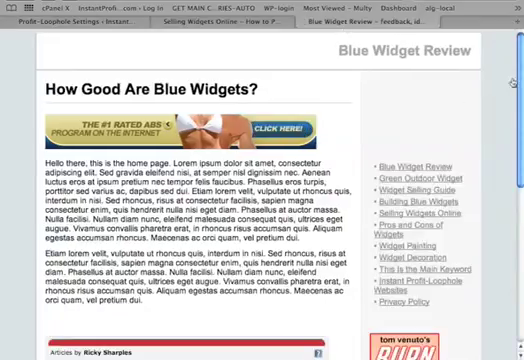
{"action": "scroll", "scroll_direction": "down", "scroll_amount": 3}
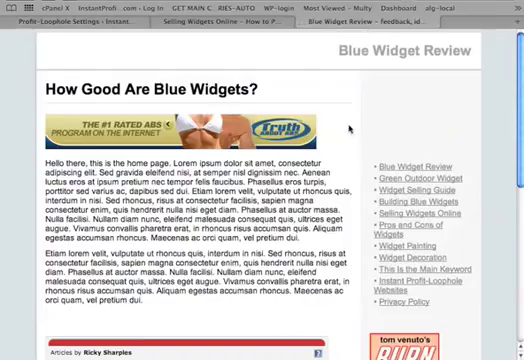
{"action": "scroll", "scroll_direction": "down", "scroll_amount": 3}
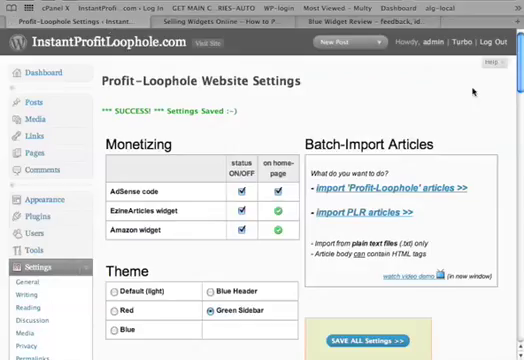
- Reload Blue Widget Review to see the Green Sidebar theme and Burn the Fat banner
{"action": "scroll", "scroll_direction": "down", "scroll_amount": 3}
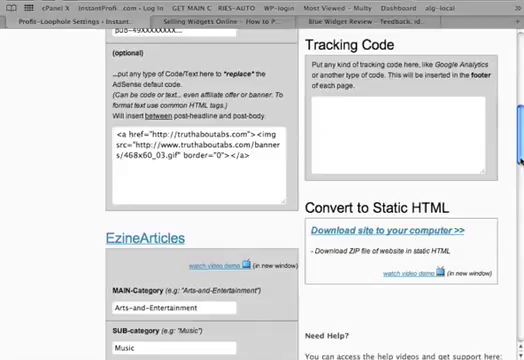
{"action": "scroll", "scroll_direction": "up", "scroll_amount": 3}
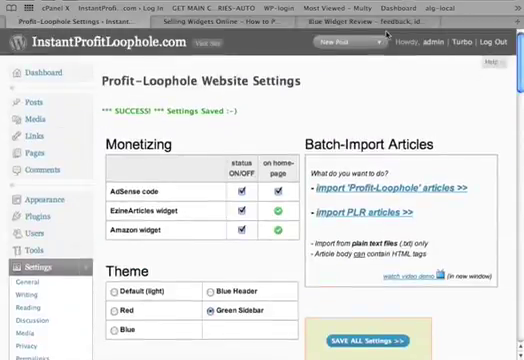
{"action": "left_click", "coordinate": [350, 16]}
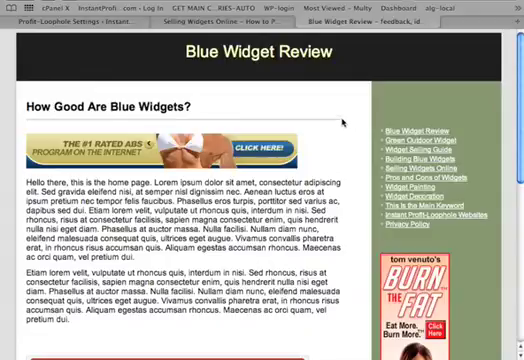